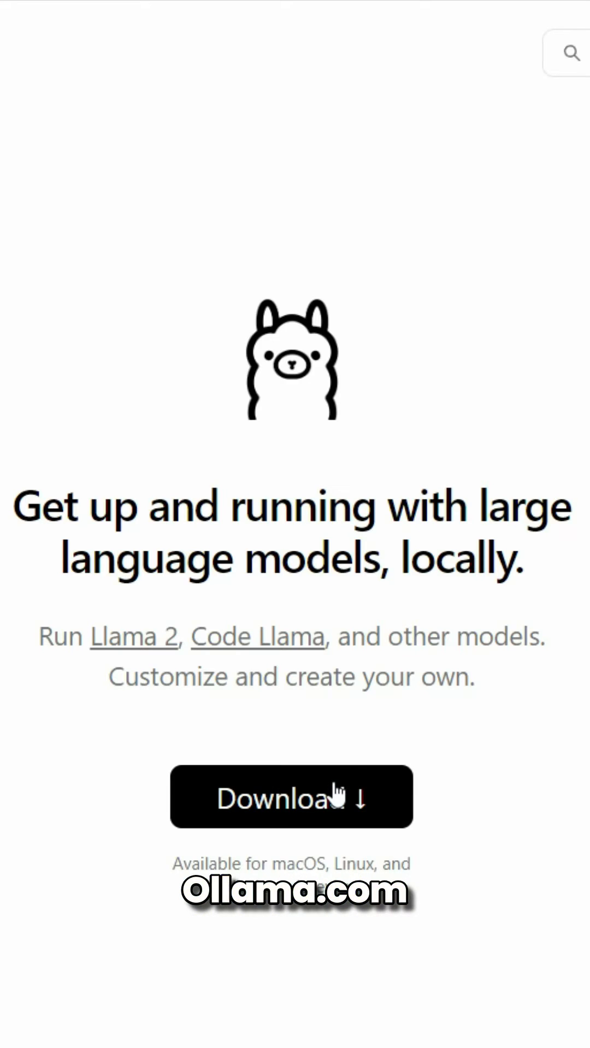
Download the Ollama installer from ollama.com.
click(291, 796)
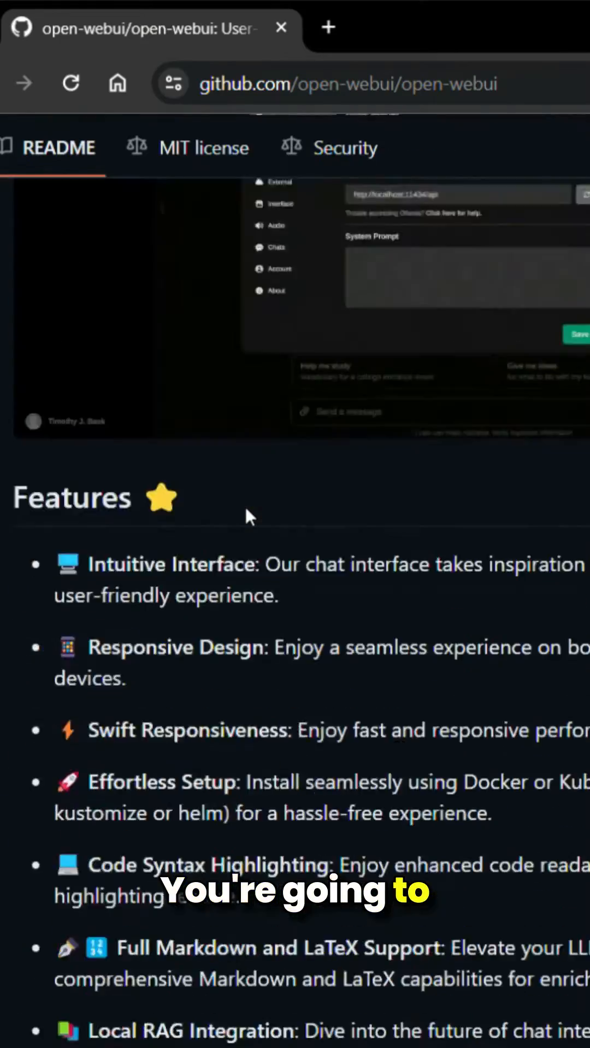
scroll(down, 3)
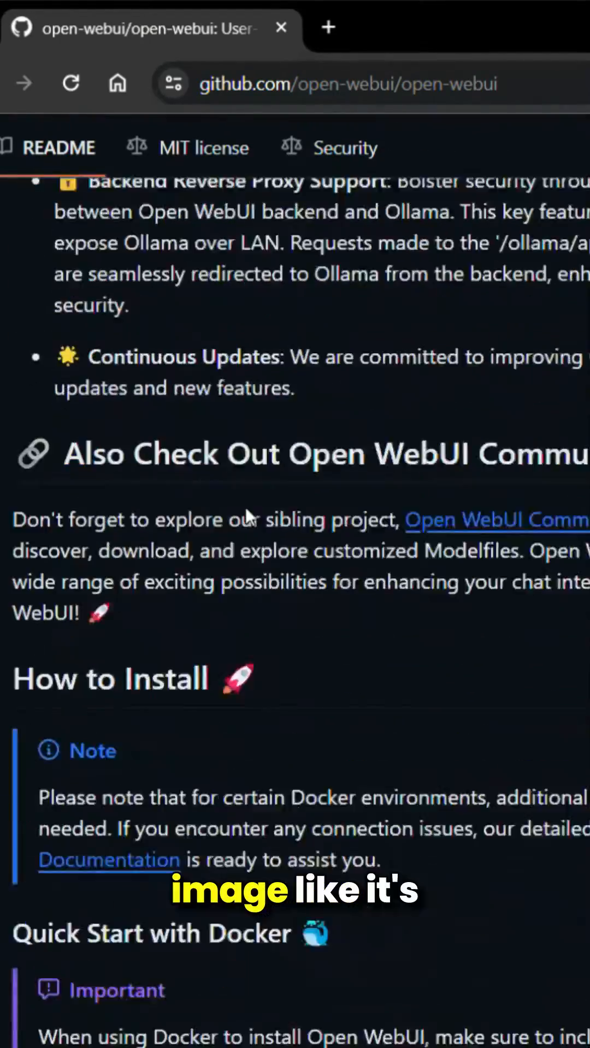
scroll(down, 3)
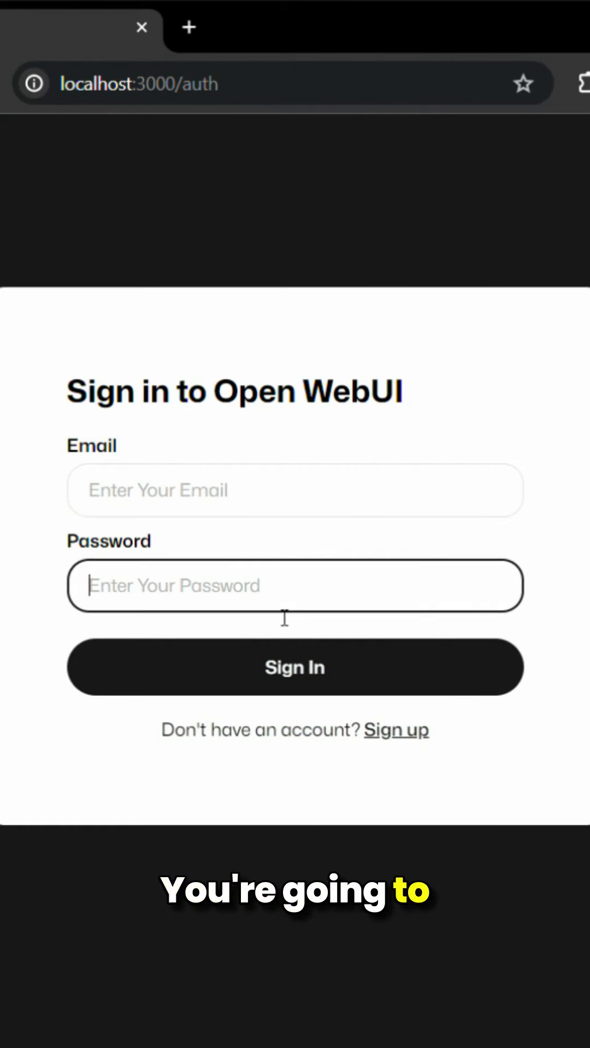
Sign in and choose llama2:latest as the chat model.
click(294, 666)
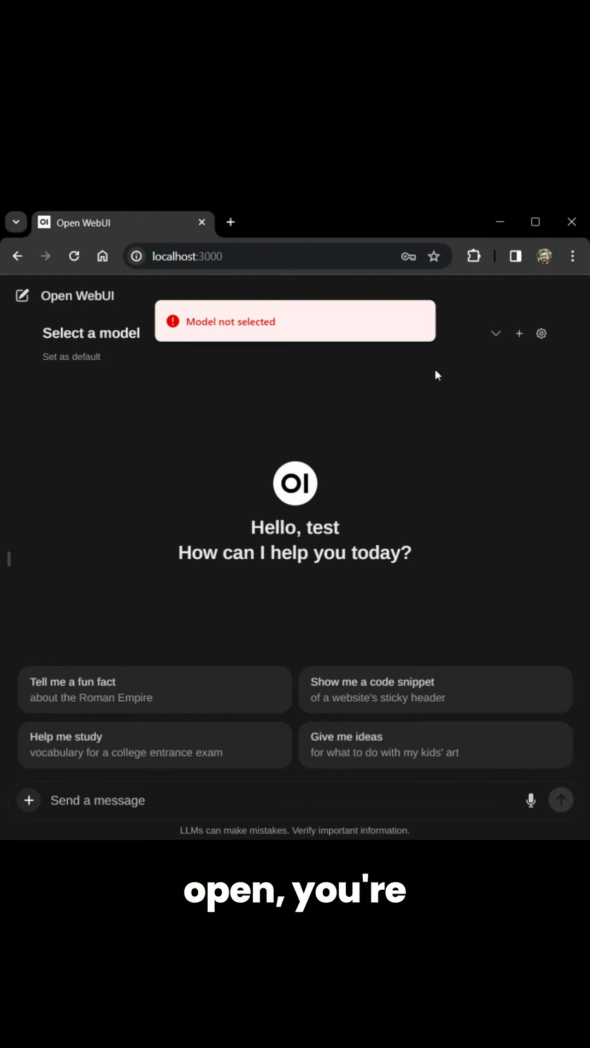
click(154, 690)
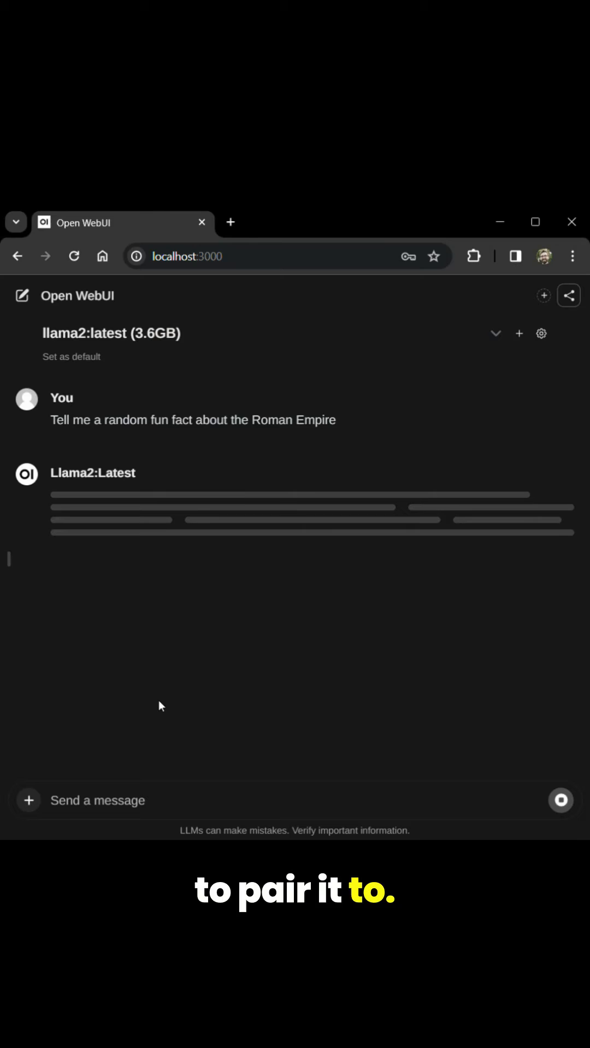